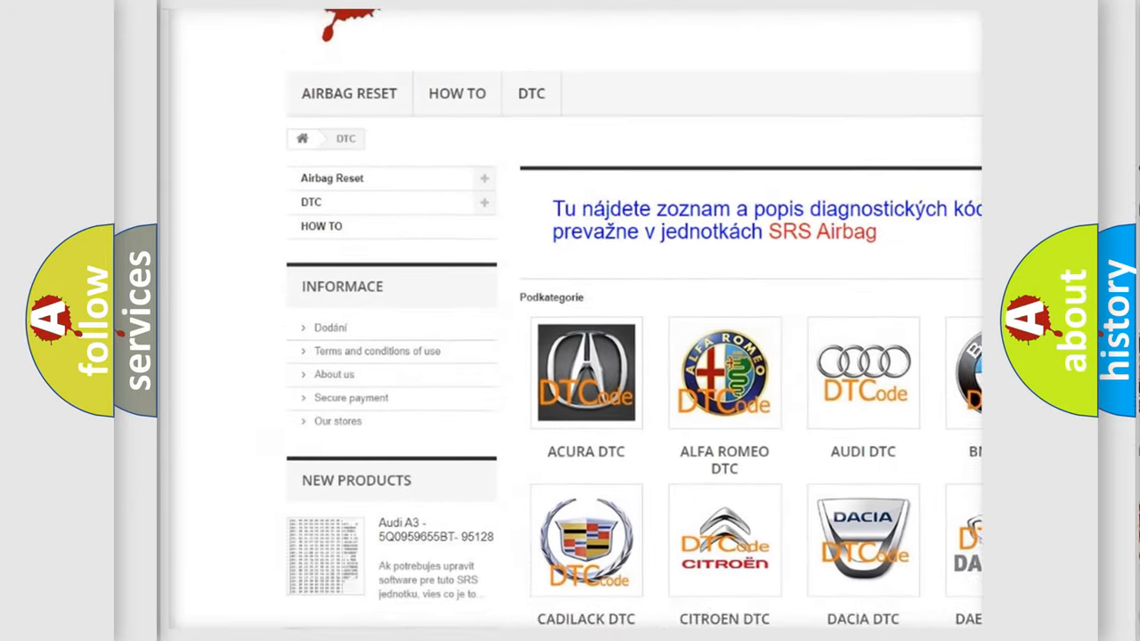
{"action": "scroll", "scroll_direction": "down", "scroll_amount": 3}
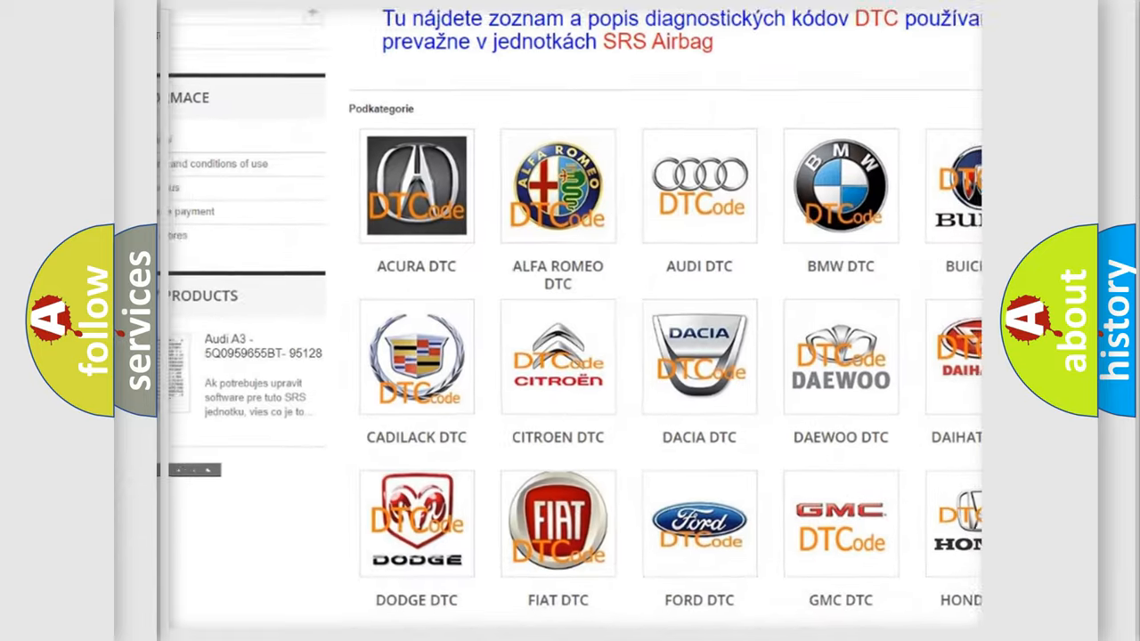